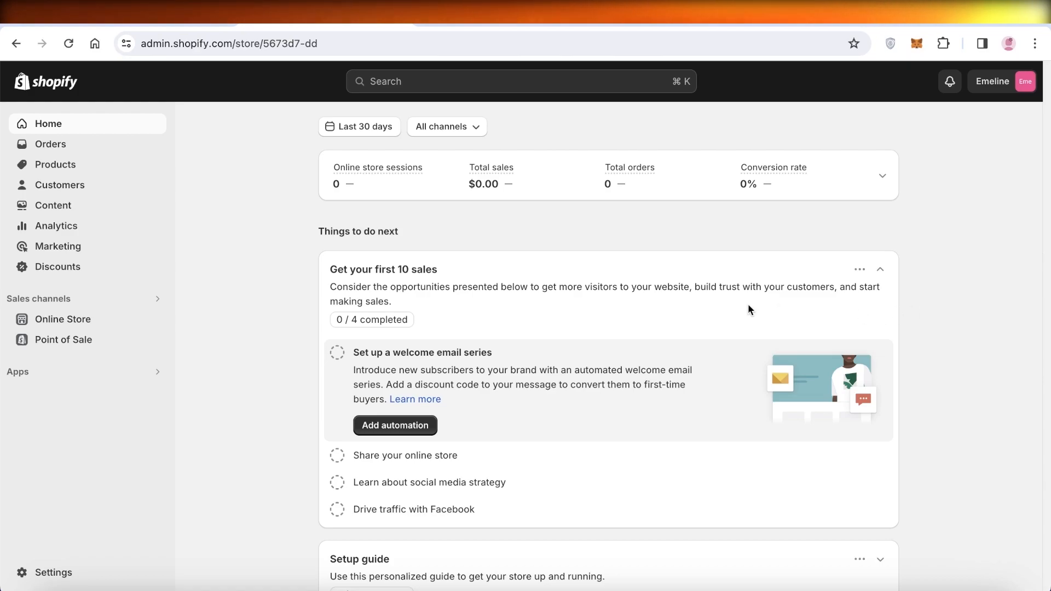
mouse_move(169, 289)
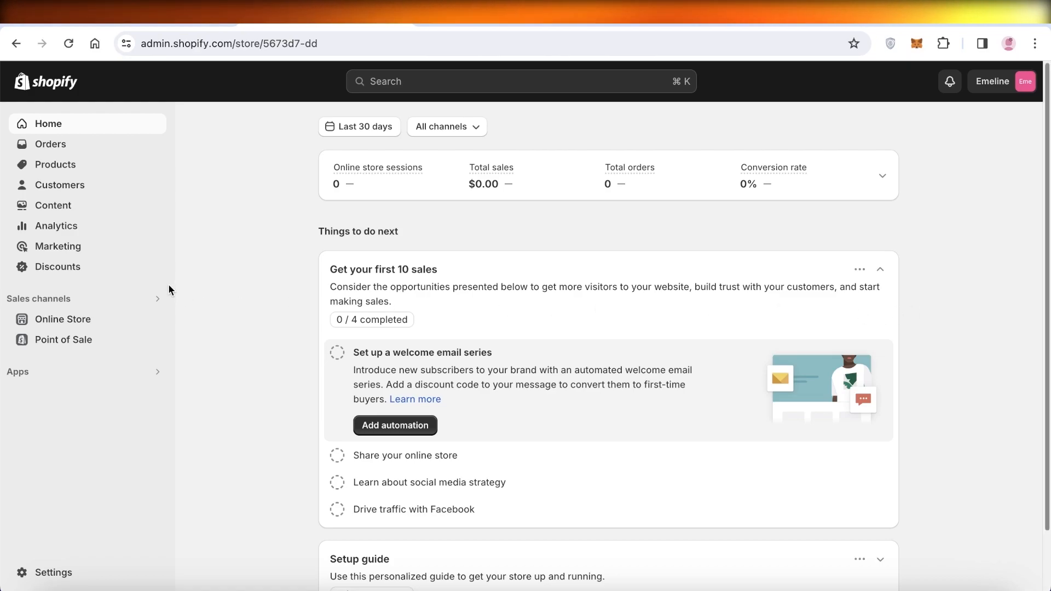
mouse_move(156, 321)
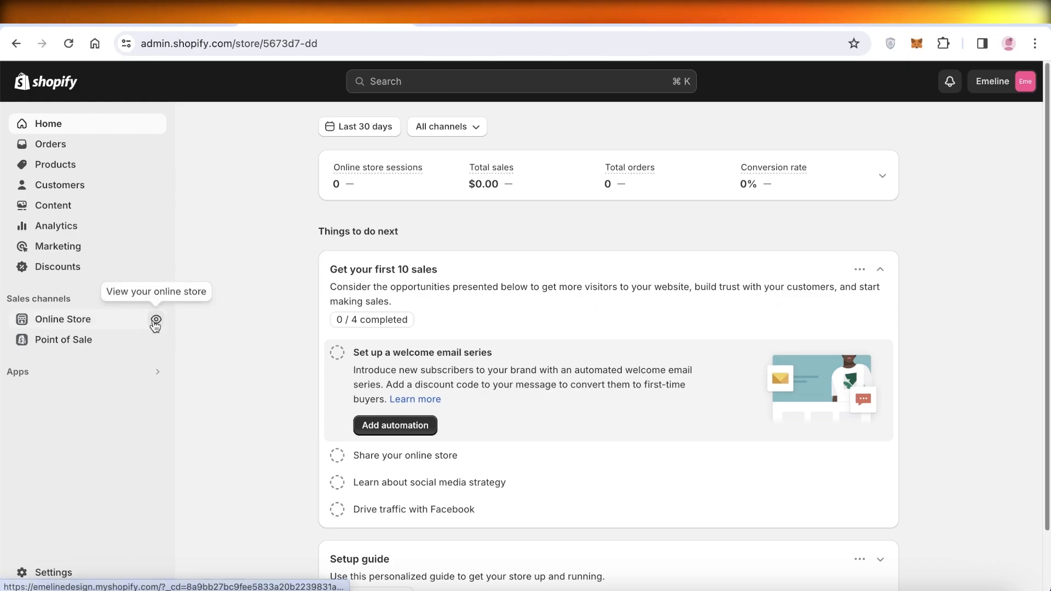
Step: Reach Online Store > Themes and start customizing the current Dawn theme
click(64, 319)
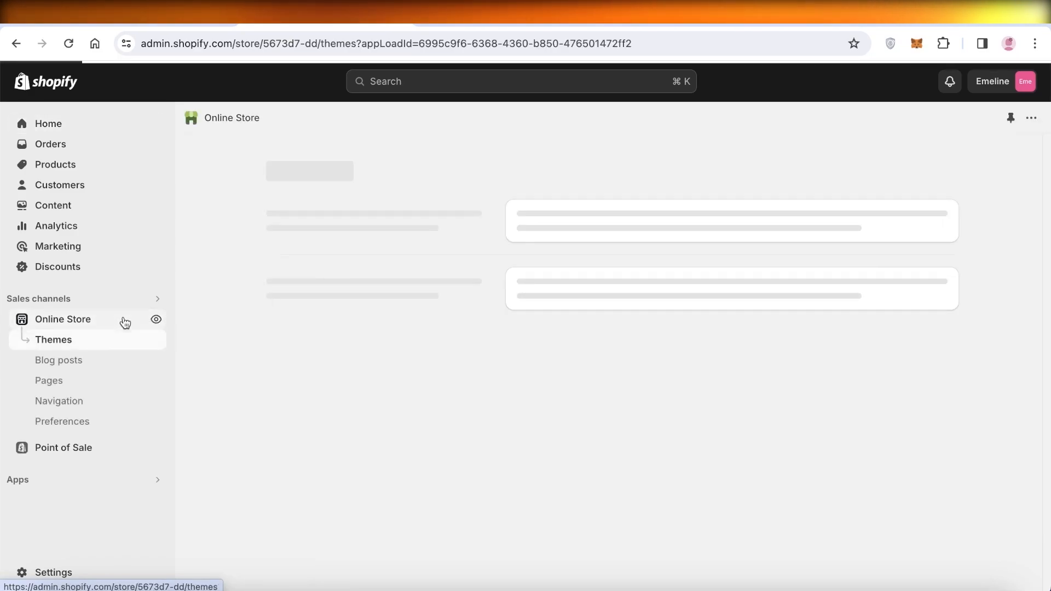
click(55, 340)
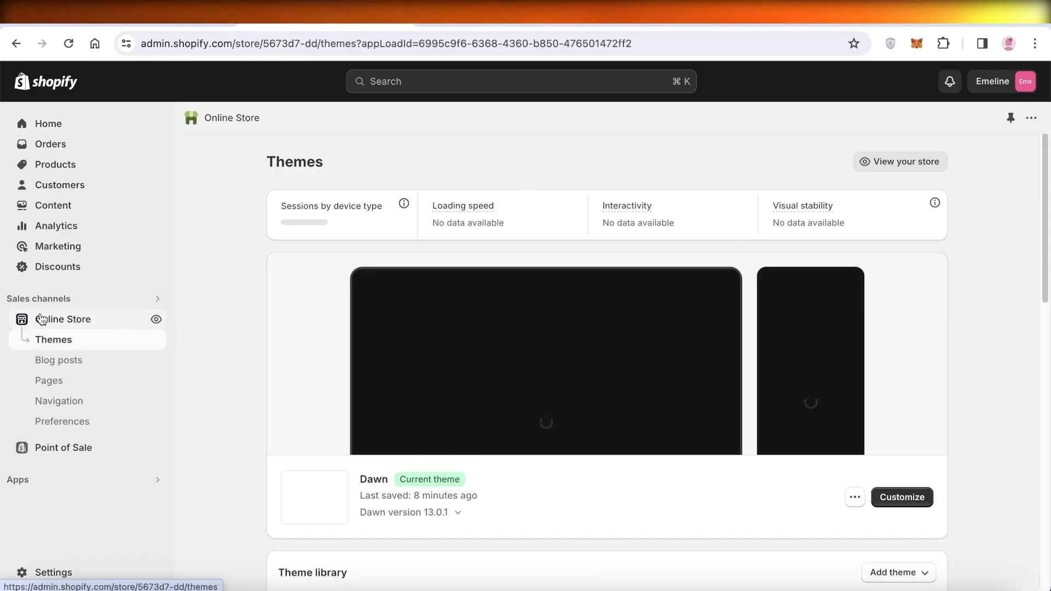
click(899, 497)
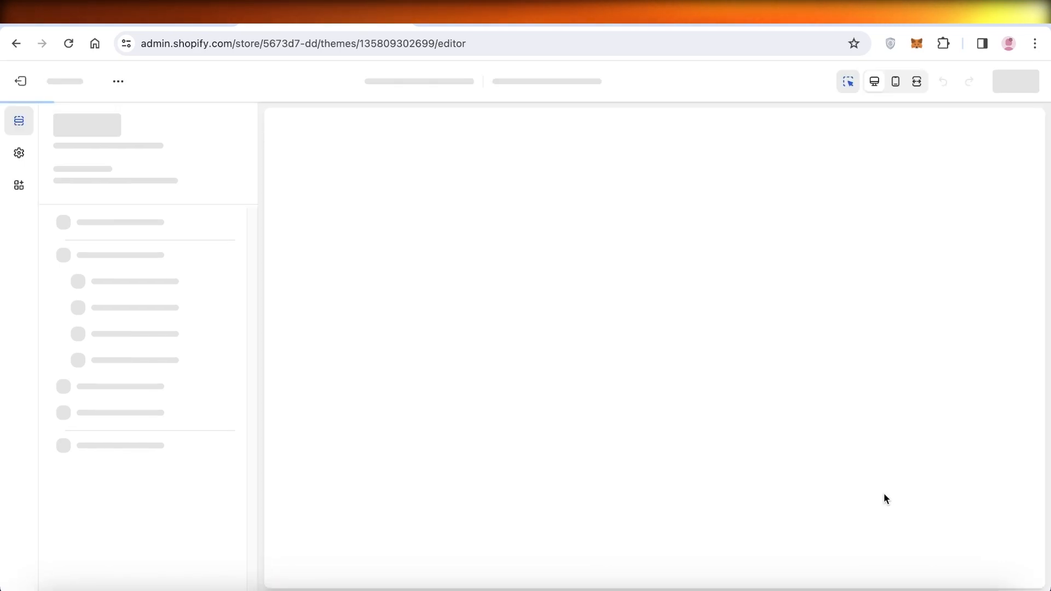
Step: Add a Custom Liquid section to the Default product template previewed with Silk Blouse
click(558, 82)
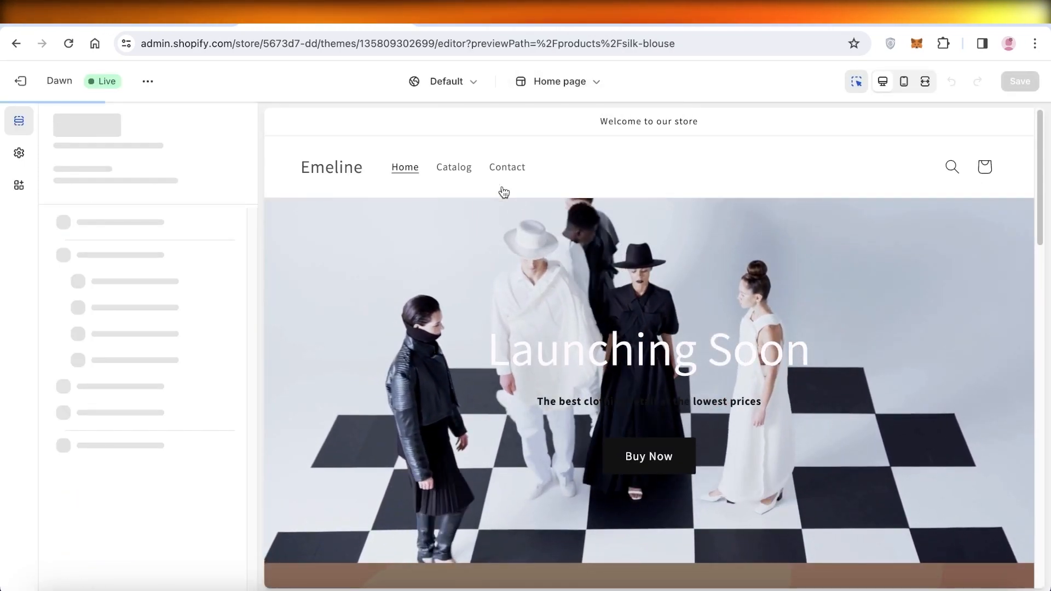
click(559, 81)
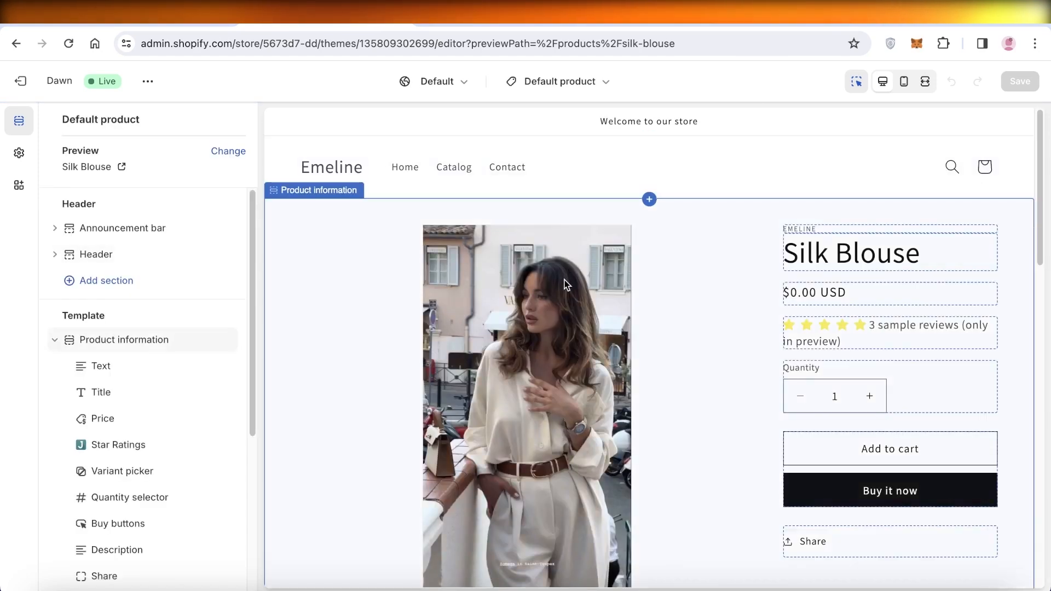
scroll(down, 3)
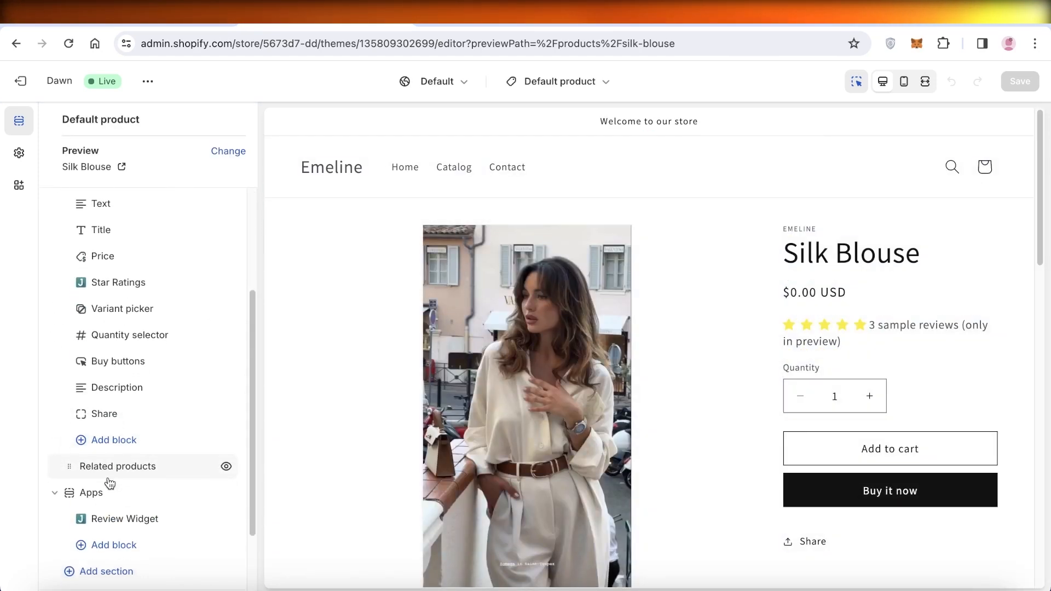
scroll(down, 3)
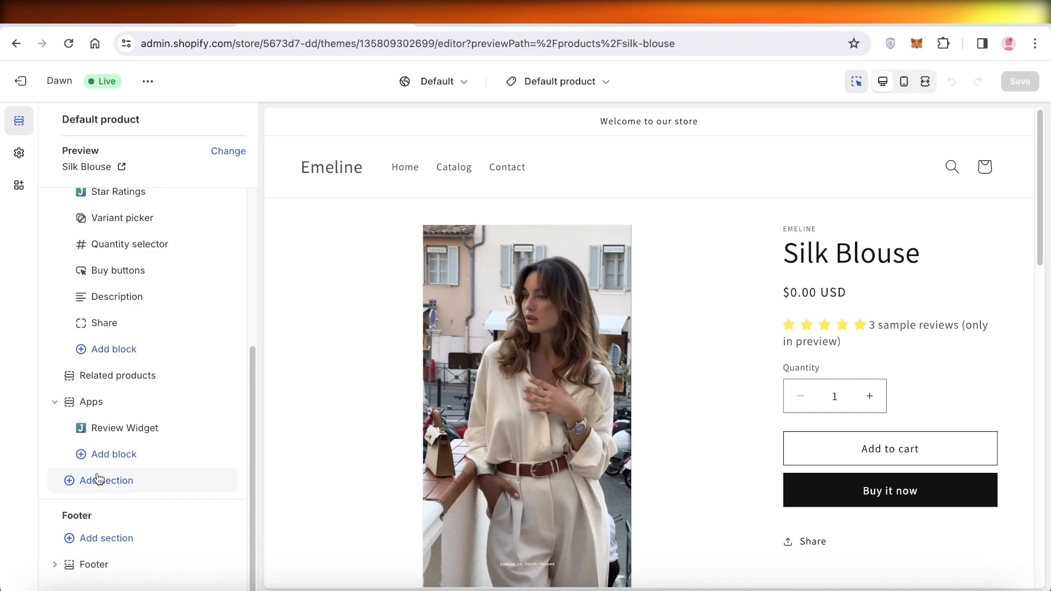
click(106, 481)
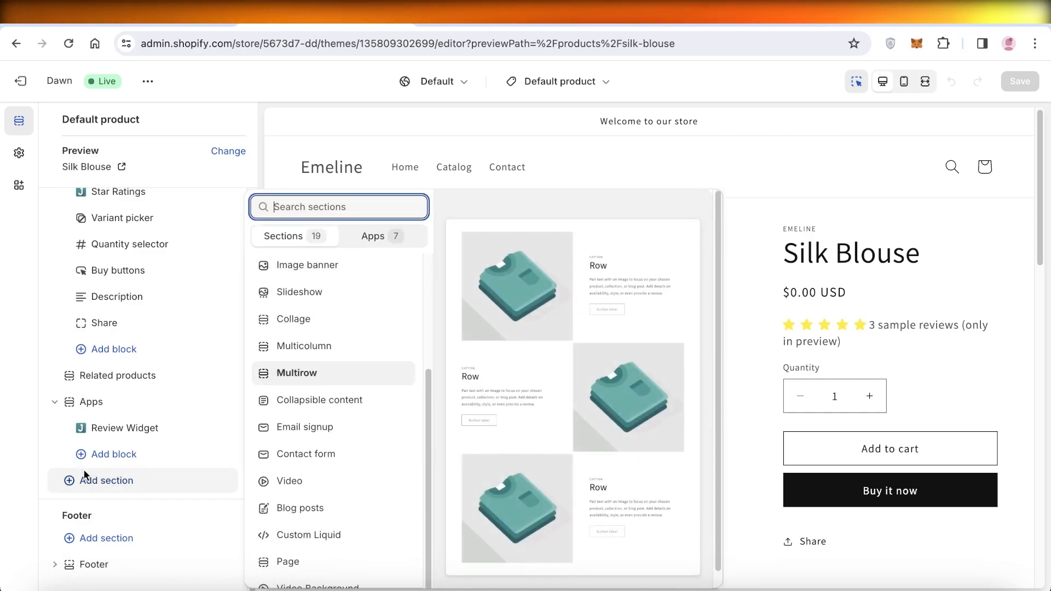
click(309, 535)
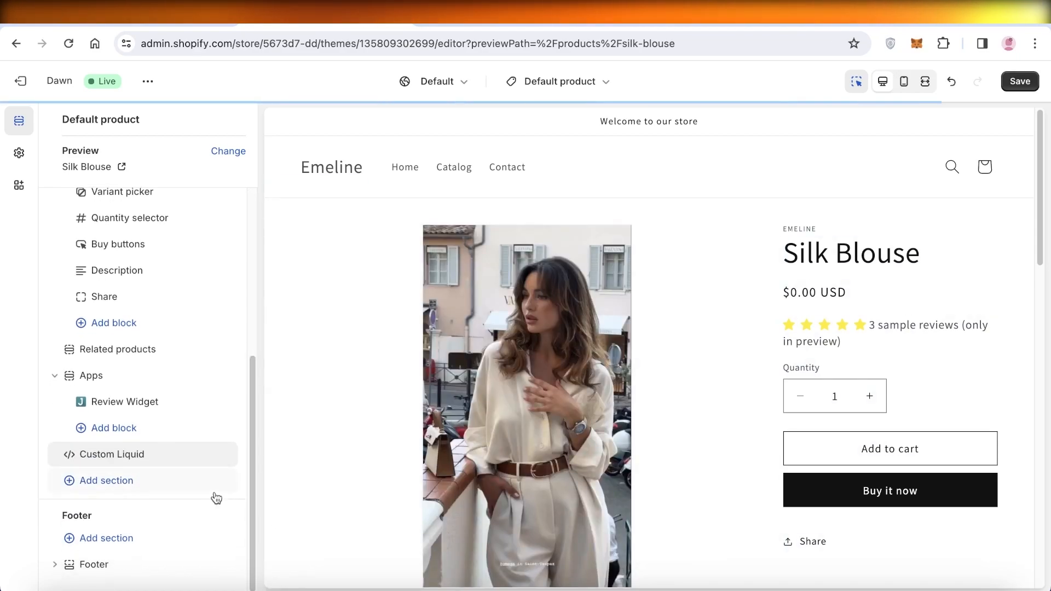
click(113, 454)
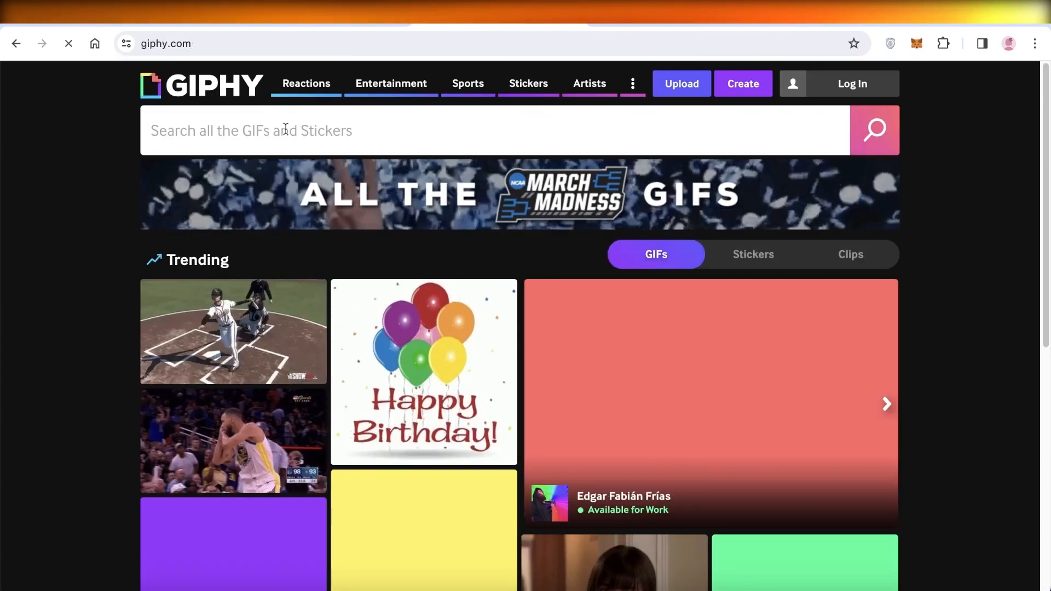
Step: Search GIPHY for "fashion", choose the performer fashion GIF and bring up its embed code
text(fa)
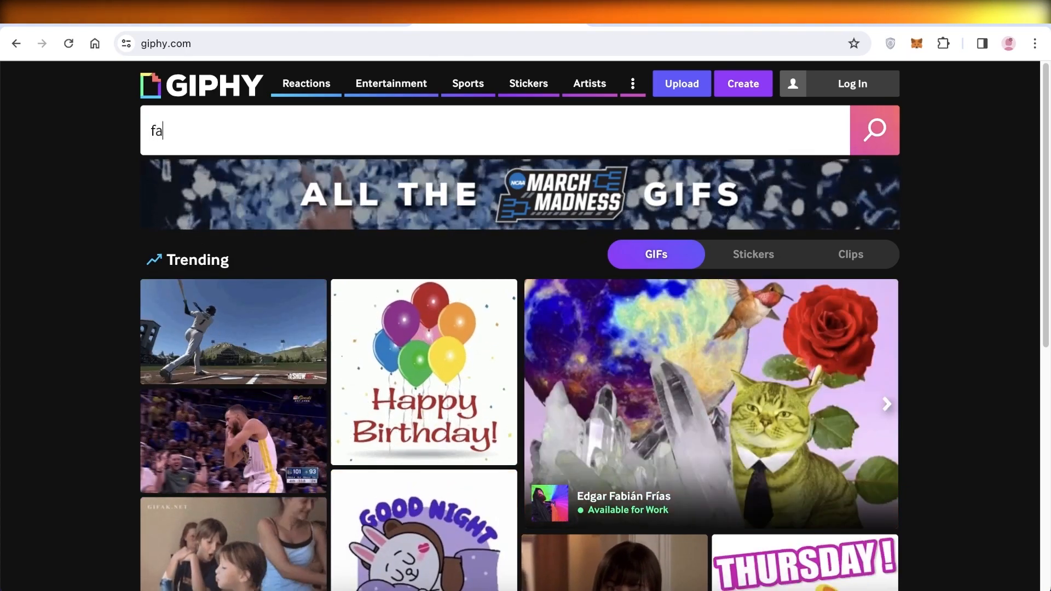
text(fashion)
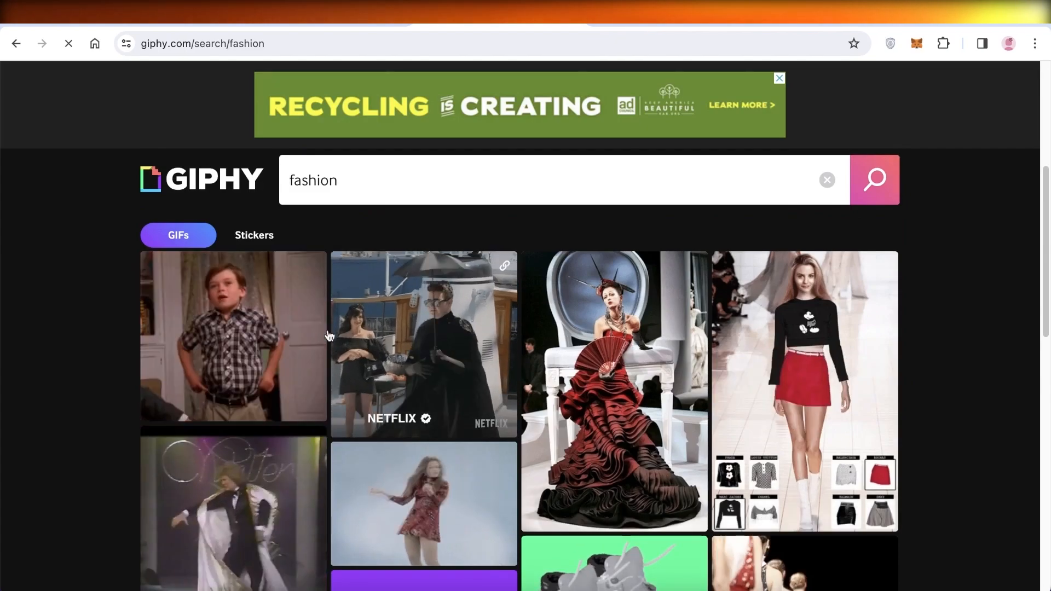
click(232, 509)
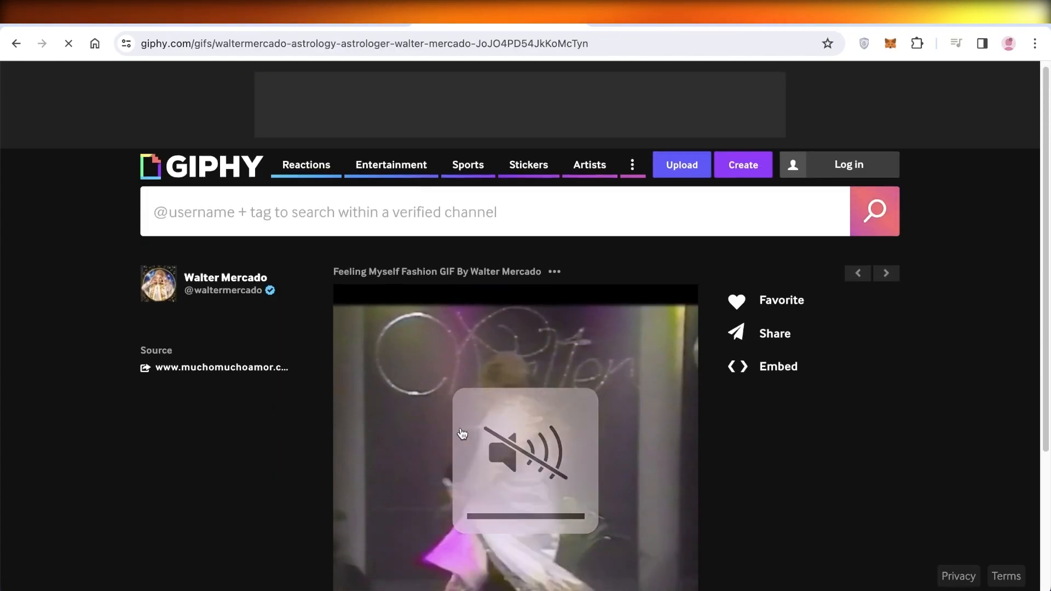
scroll(down, 3)
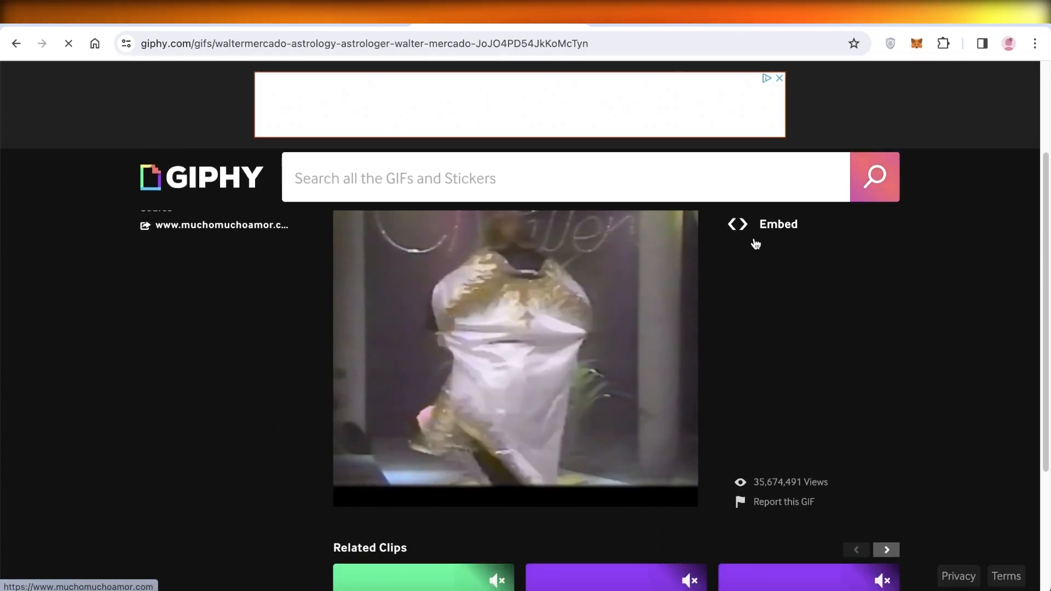
click(735, 224)
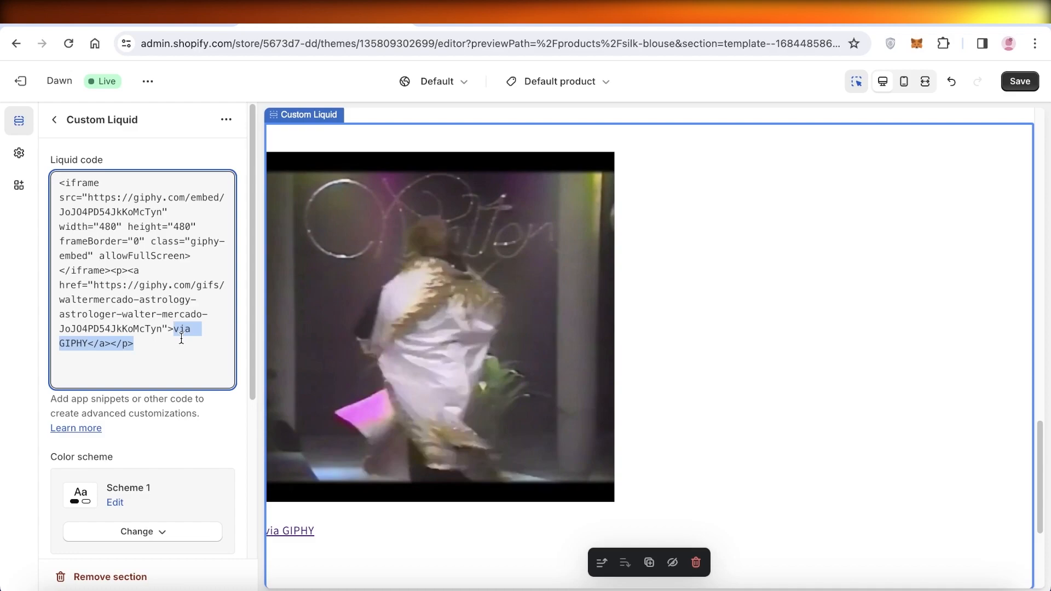
Step: Remove the "via GIPHY" attribution link and set the section's top padding to 0 px
key(Delete)
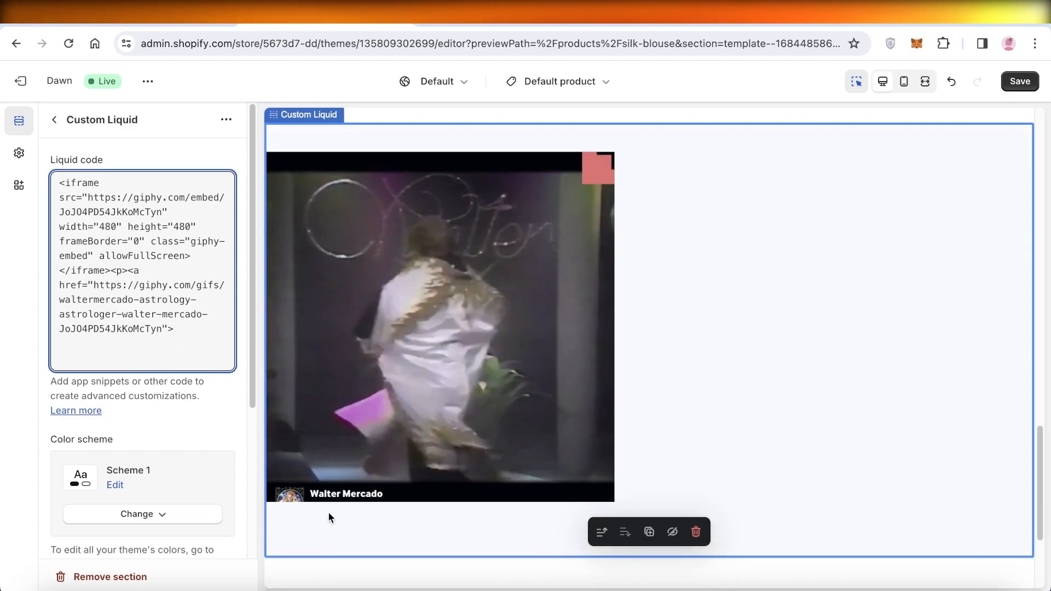
scroll(down, 3)
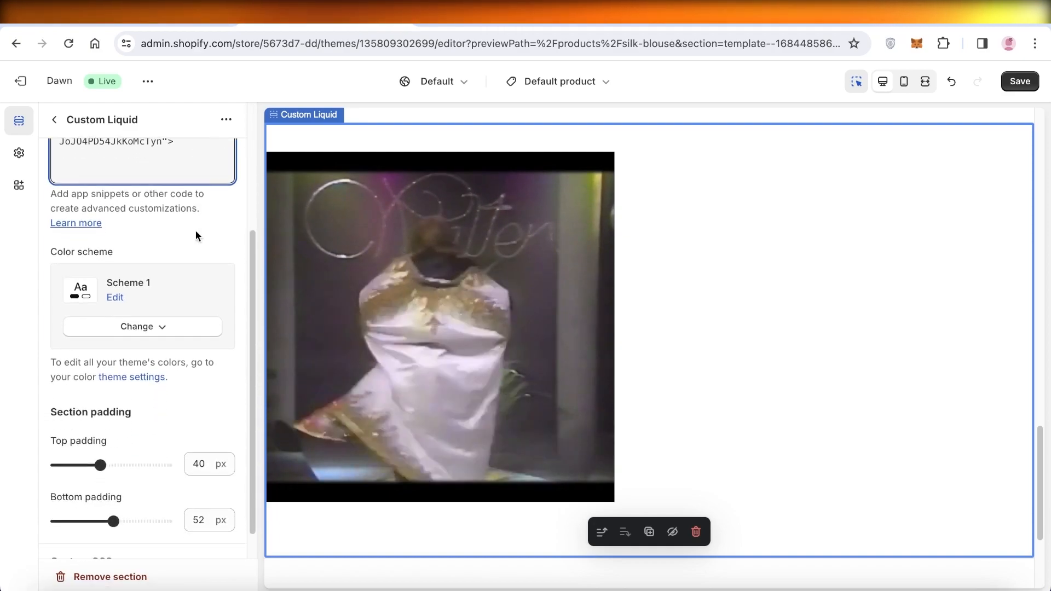
drag(102, 465, 56, 432)
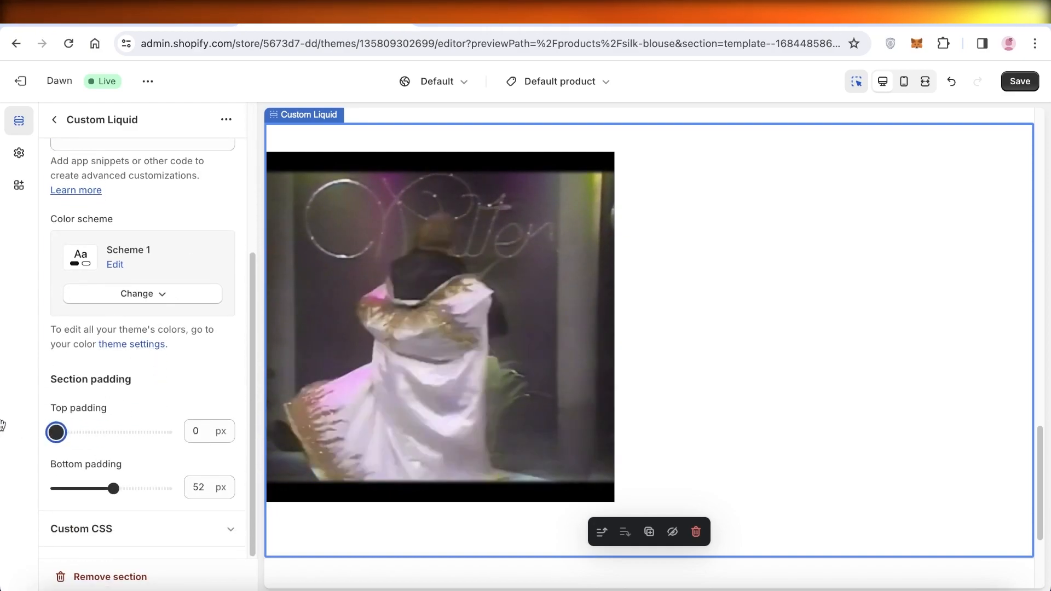
drag(113, 489, 56, 488)
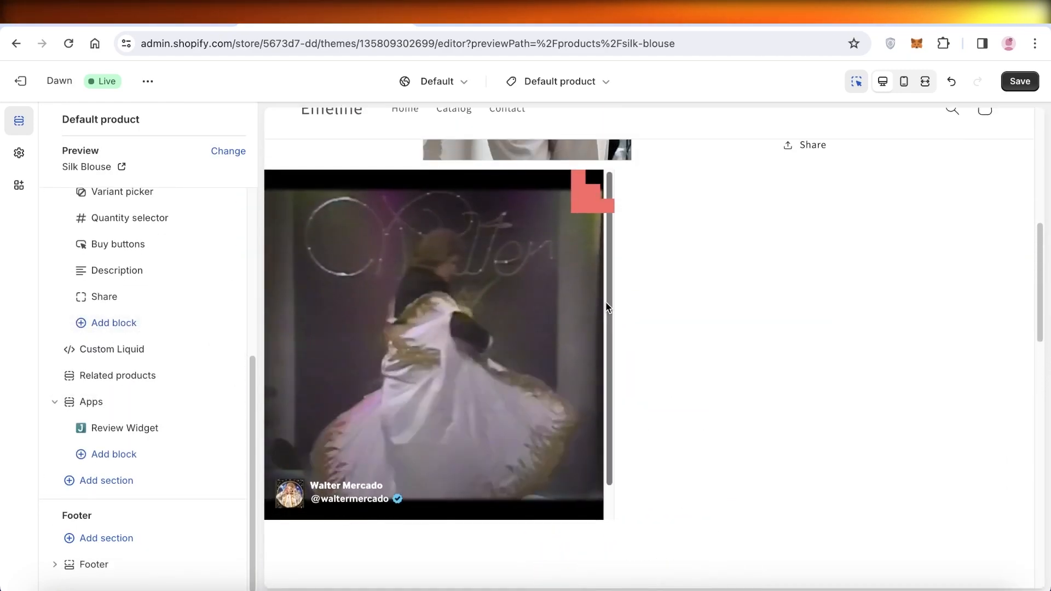
Step: Save the theme changes, exit the editor to Themes and head to the Products list
click(111, 349)
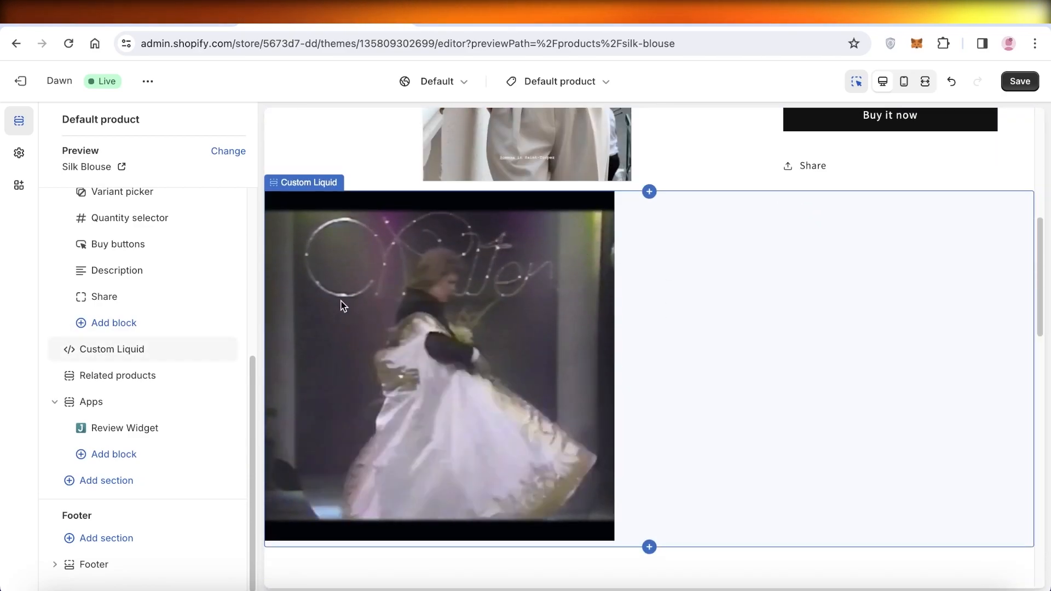
click(1019, 81)
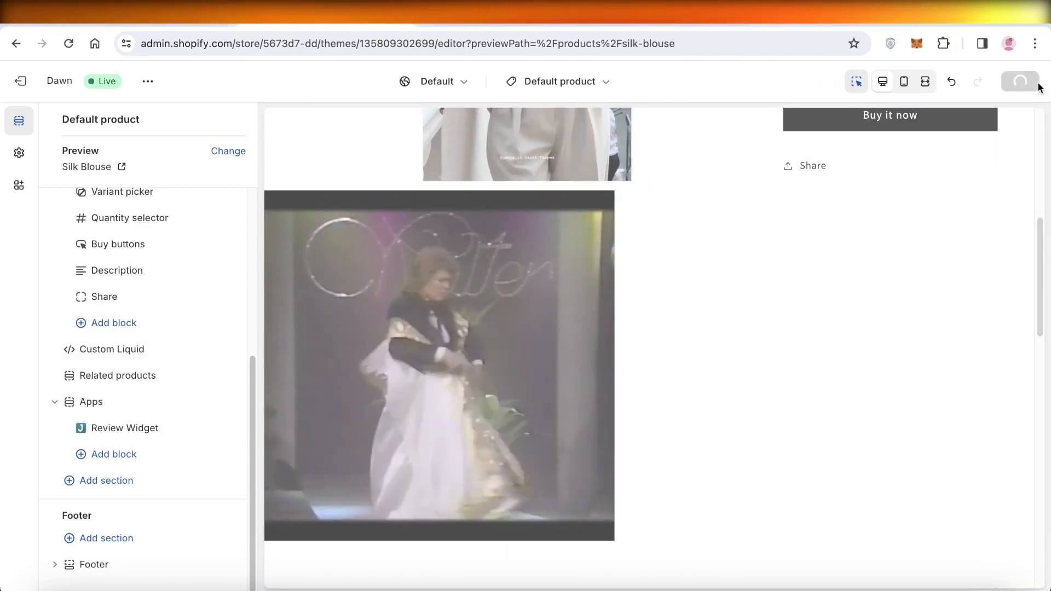
click(1019, 81)
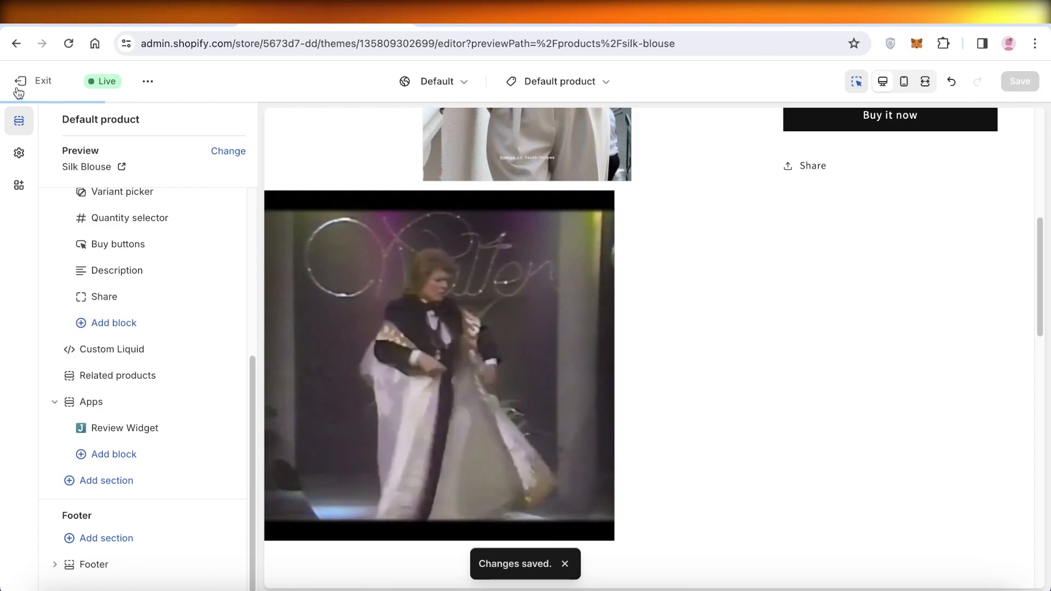
click(35, 80)
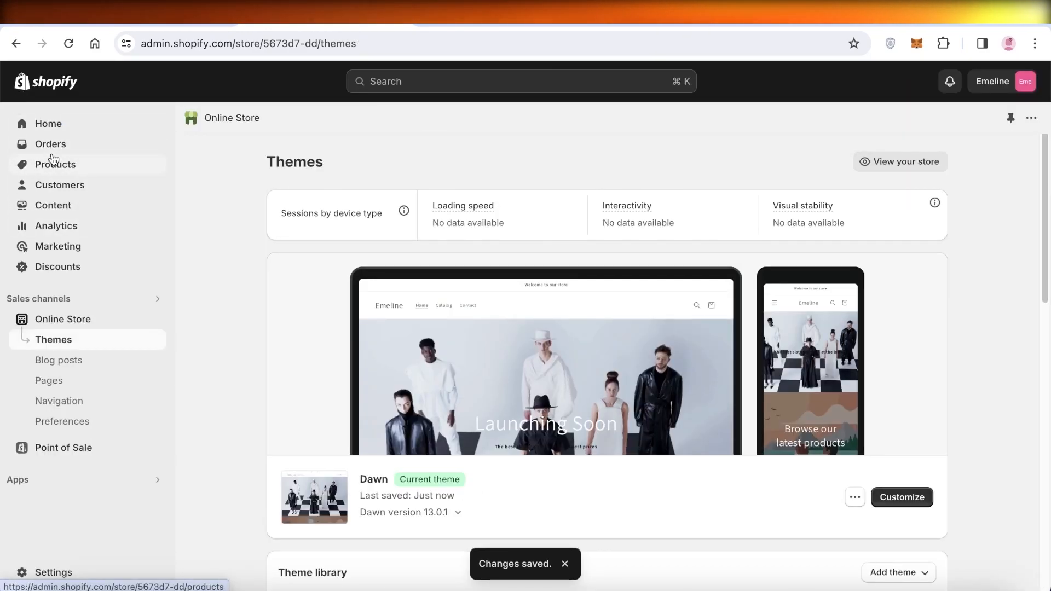
click(55, 165)
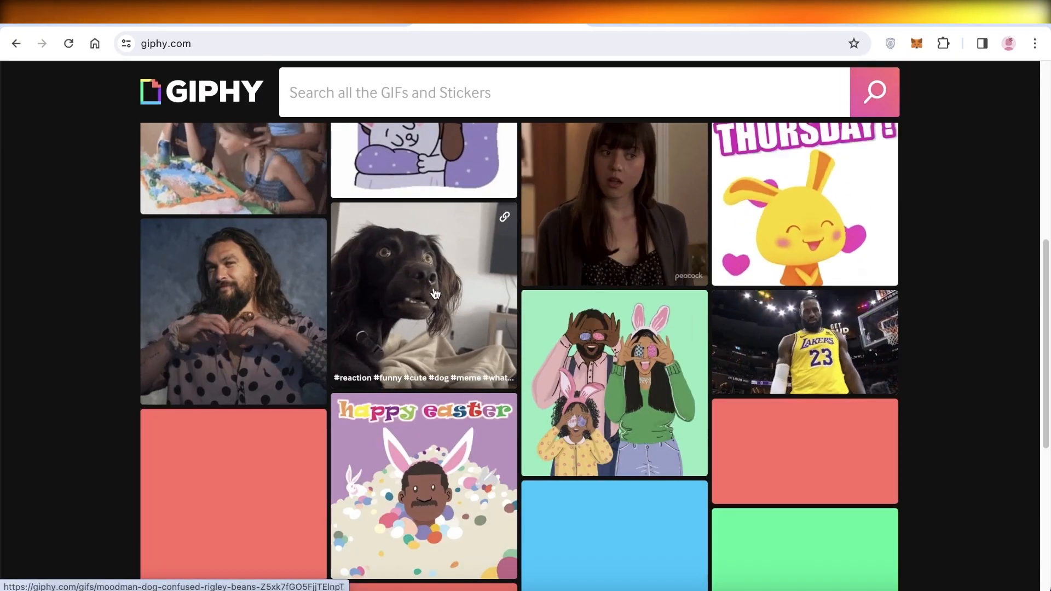
Step: From the flames GIF's page, run a GIPHY search for "fahion"
scroll(down, 3)
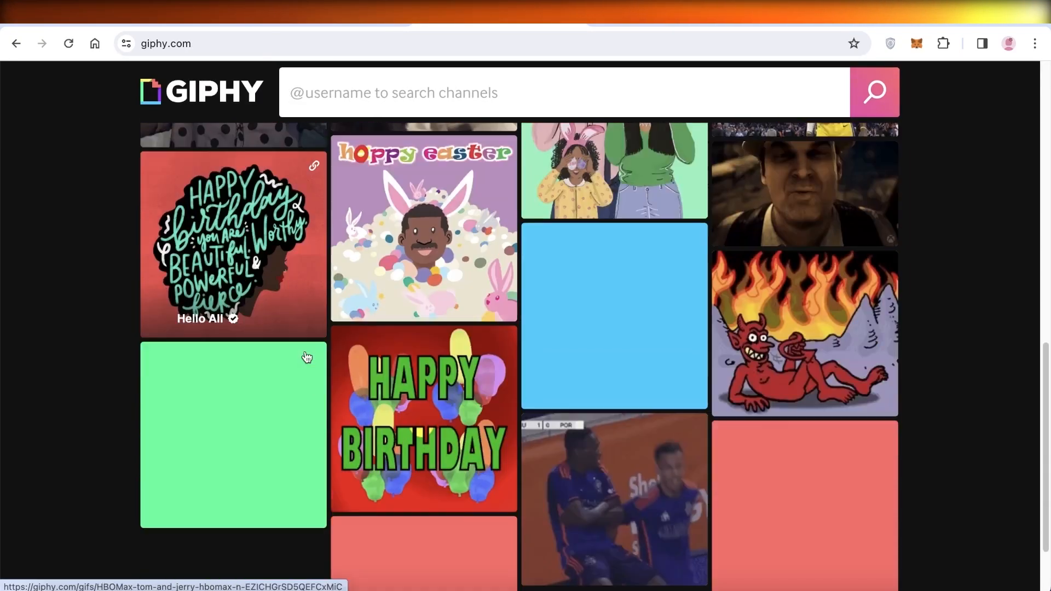
click(802, 332)
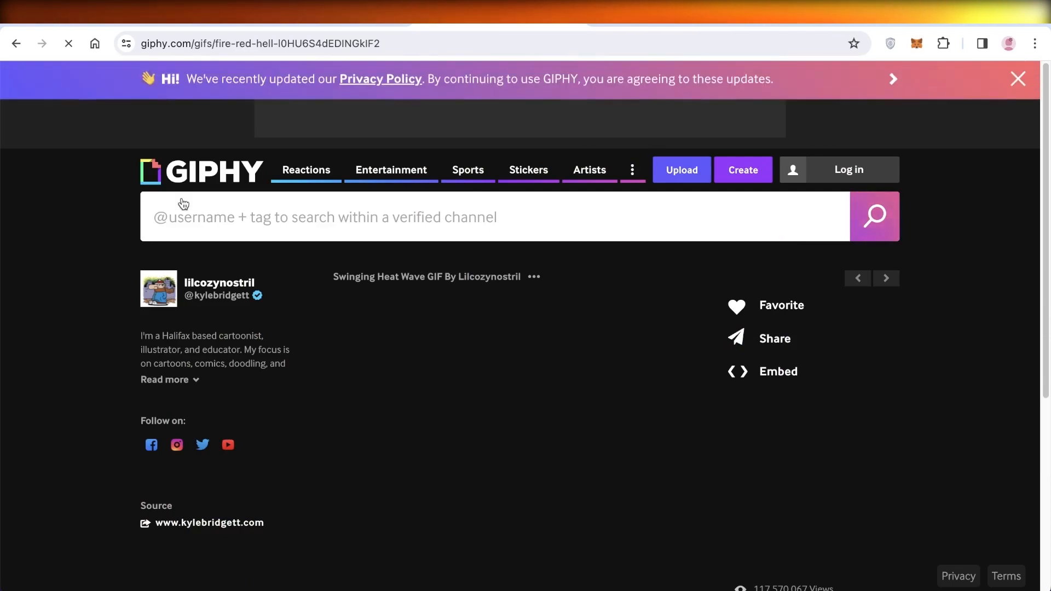
text(fahion)
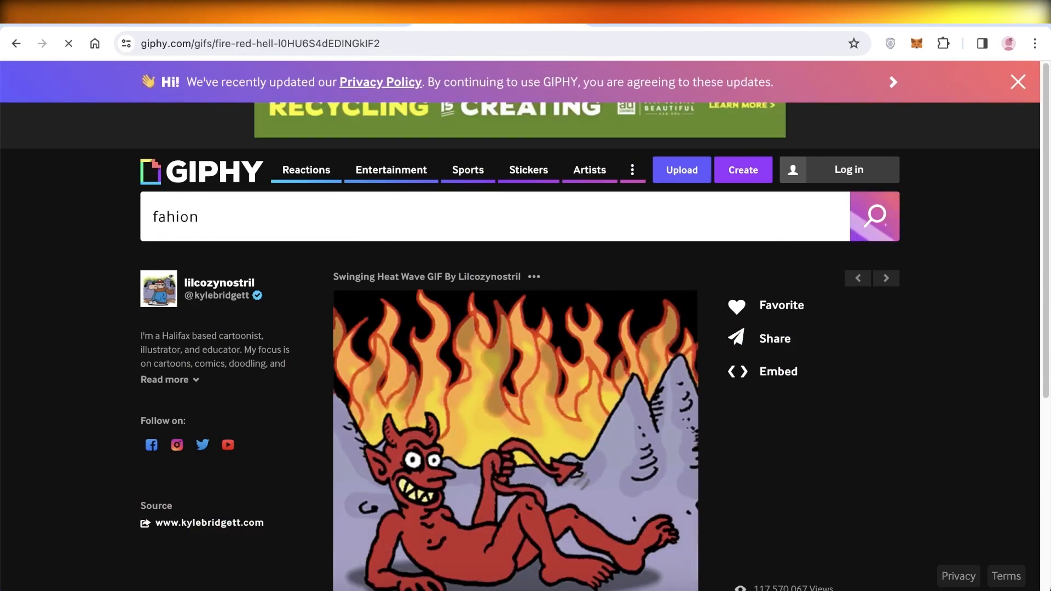
click(872, 216)
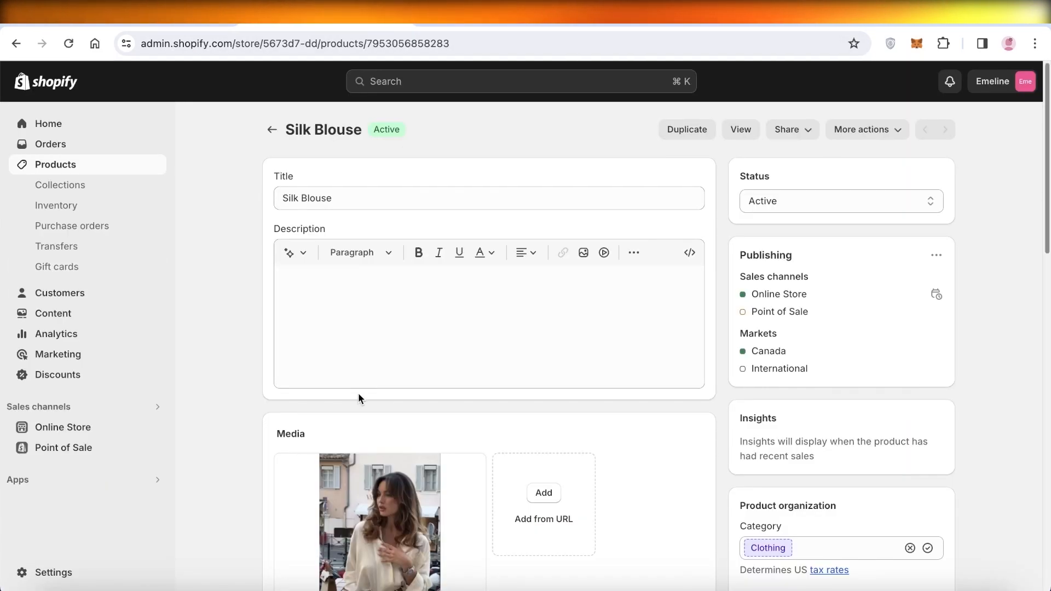
Step: Paste the GIPHY iframe code into the Silk Blouse description's HTML view and save the product
scroll(down, 3)
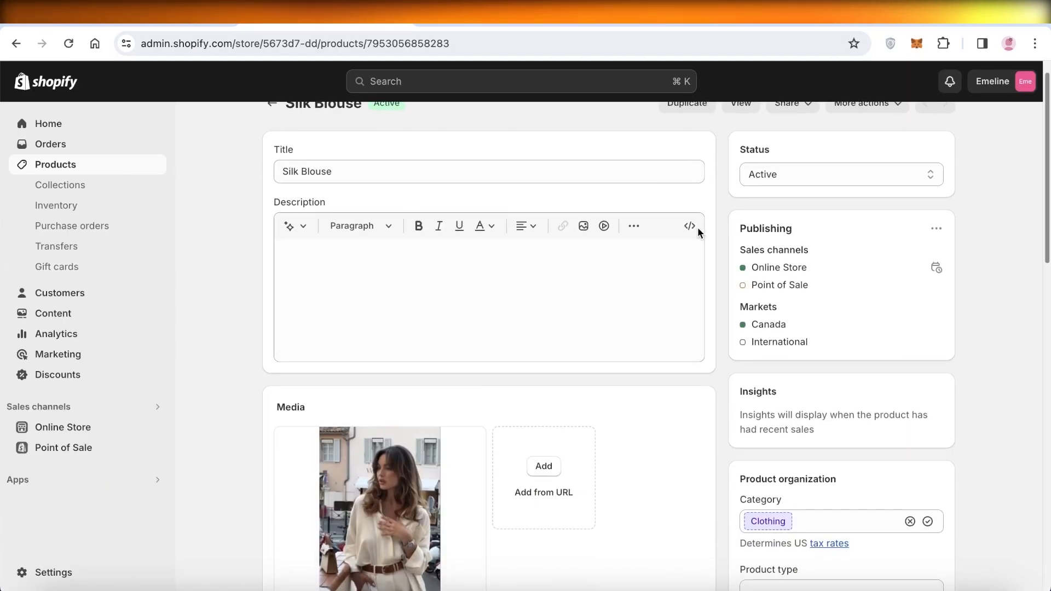
click(456, 277)
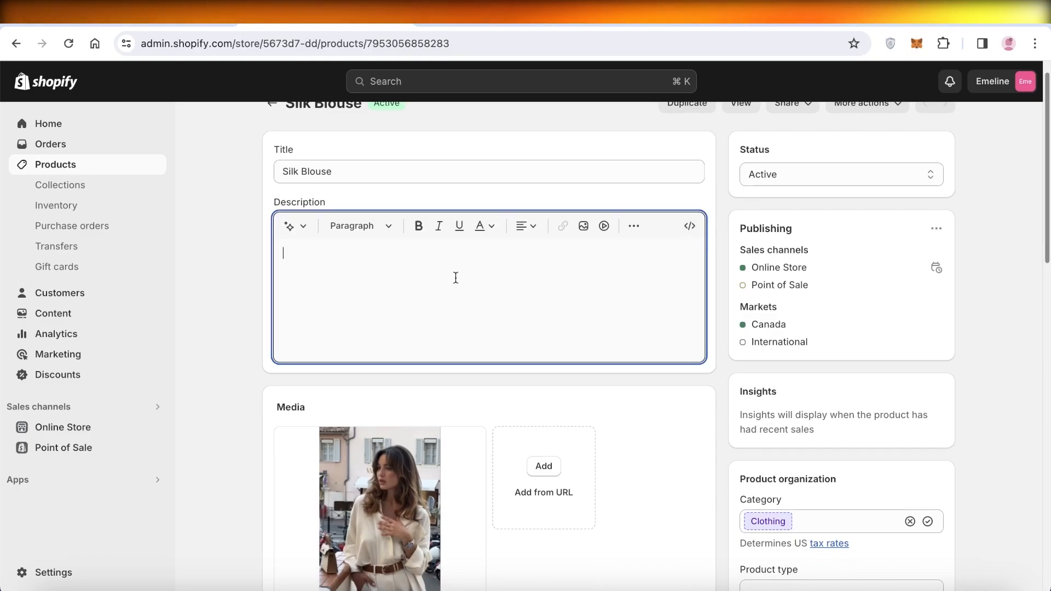
mouse_move(689, 225)
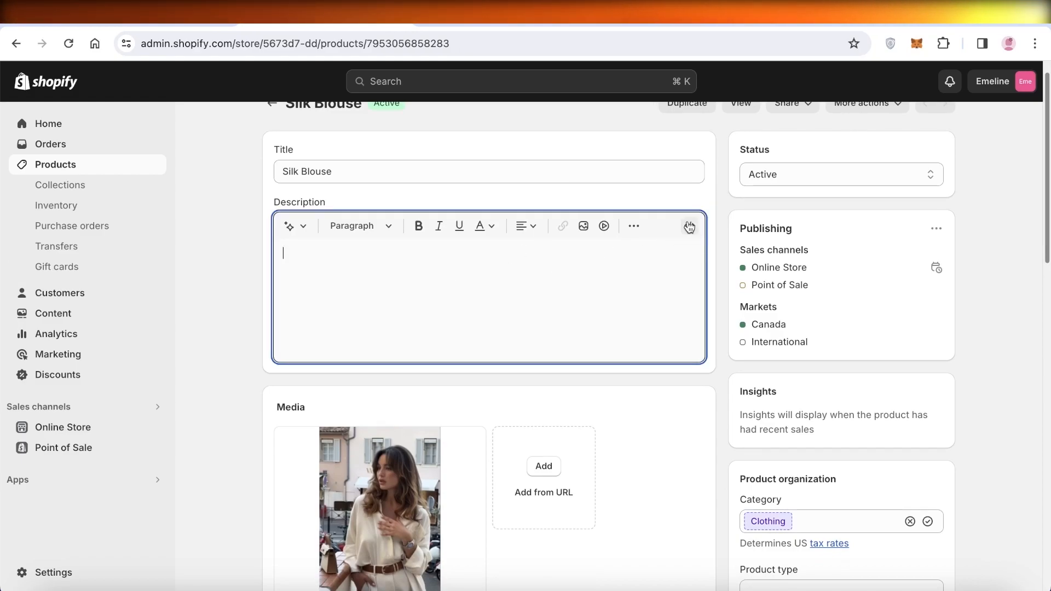
click(689, 225)
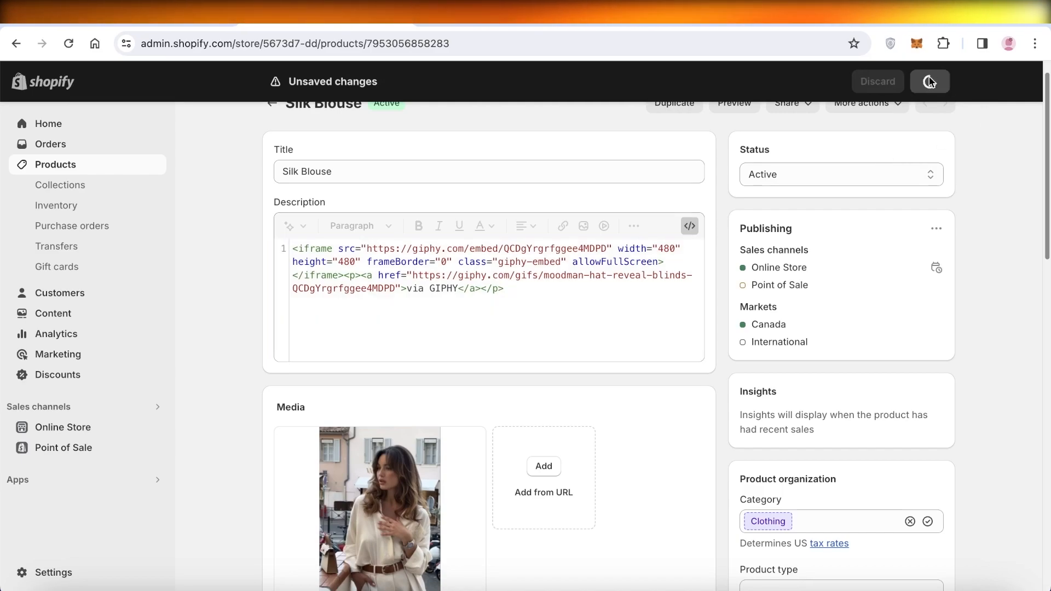
click(733, 103)
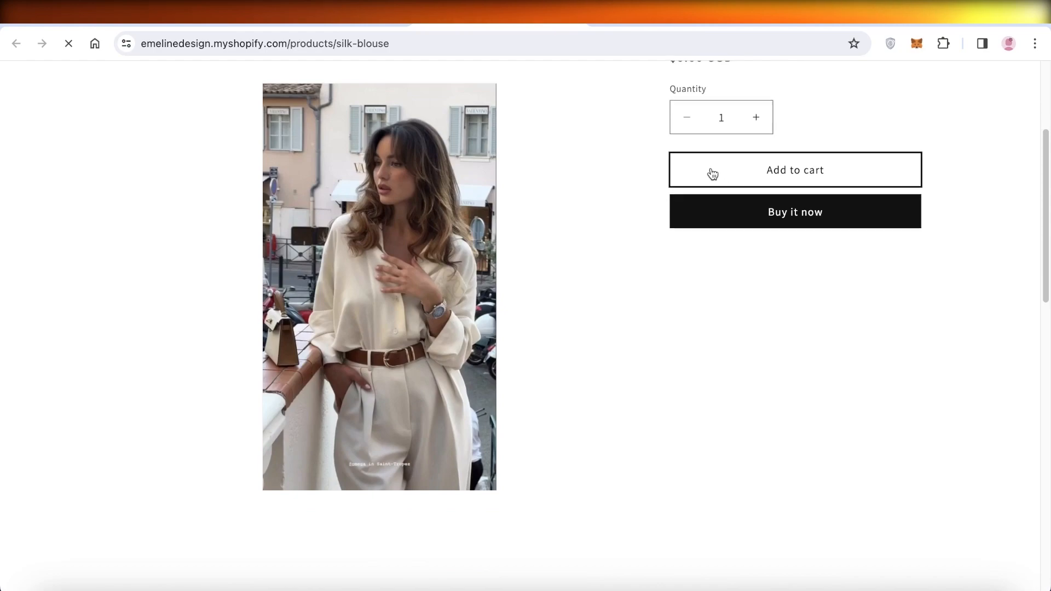